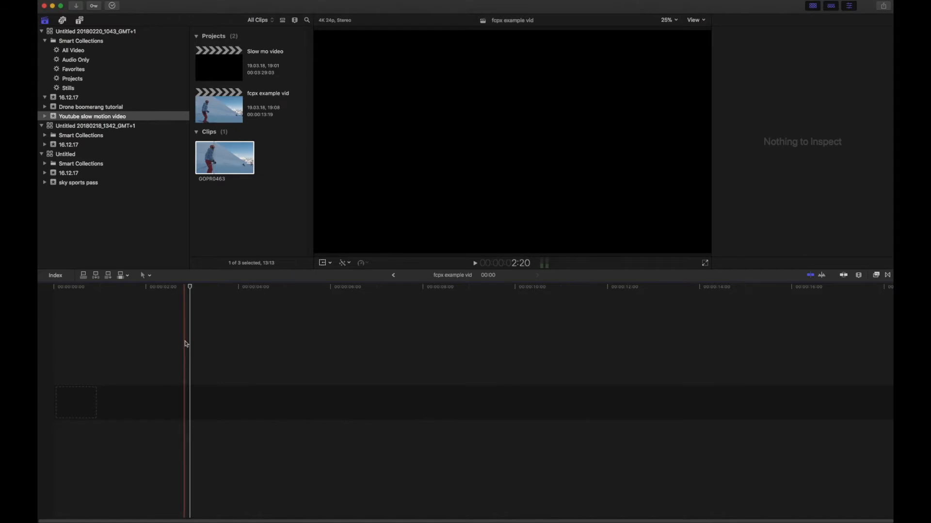
# Select the GOPR0463 skiing clip in the browser for the fcpx example vid timeline.
pyautogui.click(225, 157)
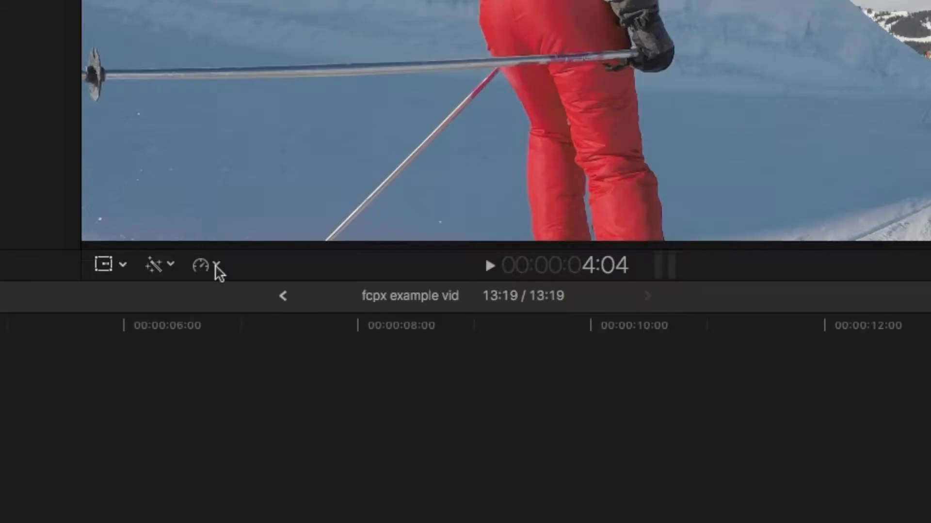
# Retime the skiing clip to Slow 50%, stretching the project to about 27 seconds.
pyautogui.click(199, 265)
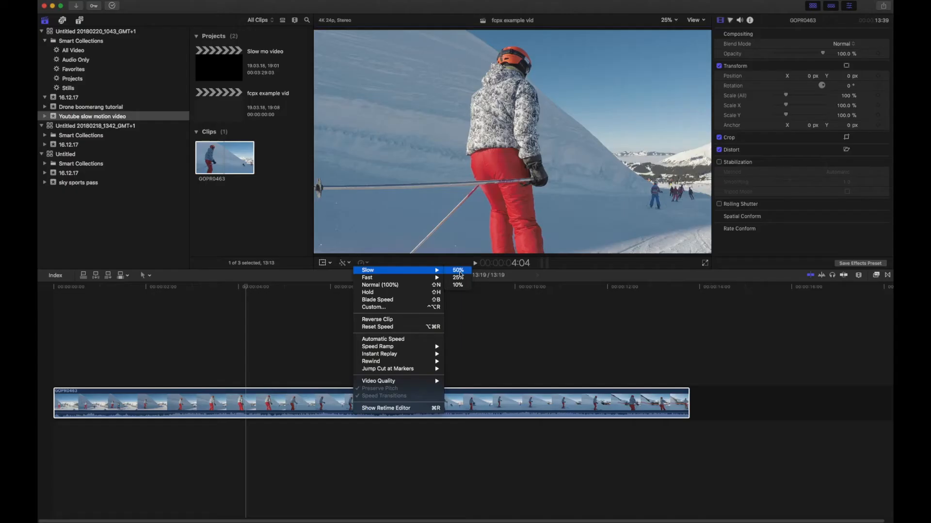
pyautogui.click(456, 269)
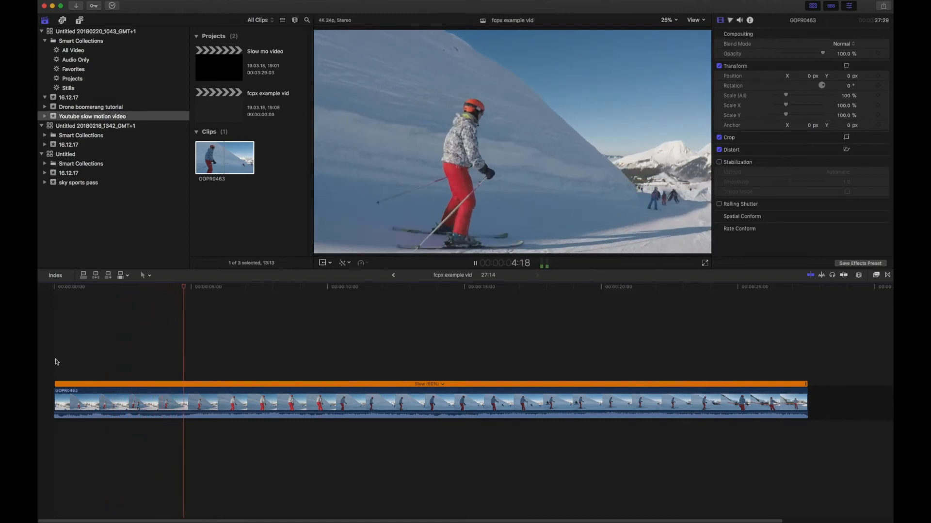
# Stop playback and set the slowed clip's retime Video Quality to Optical Flow.
pyautogui.press('space')
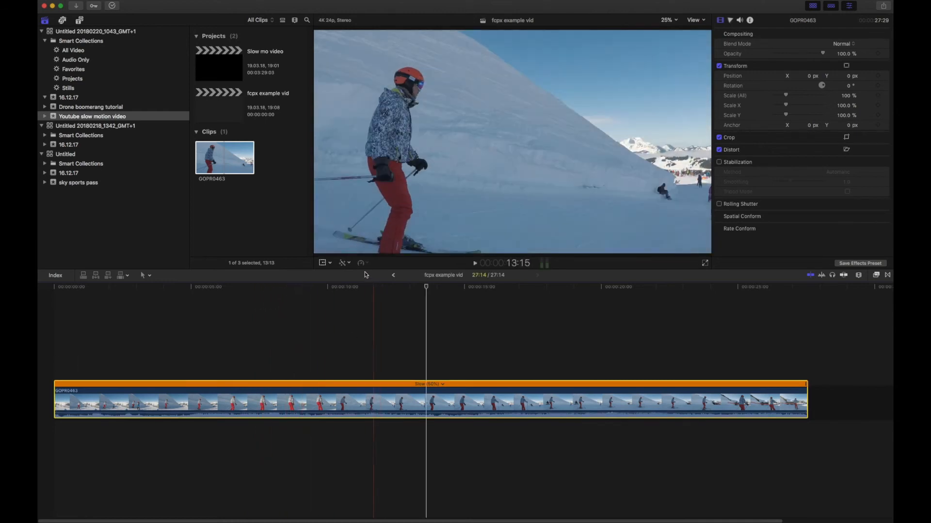
pyautogui.click(359, 263)
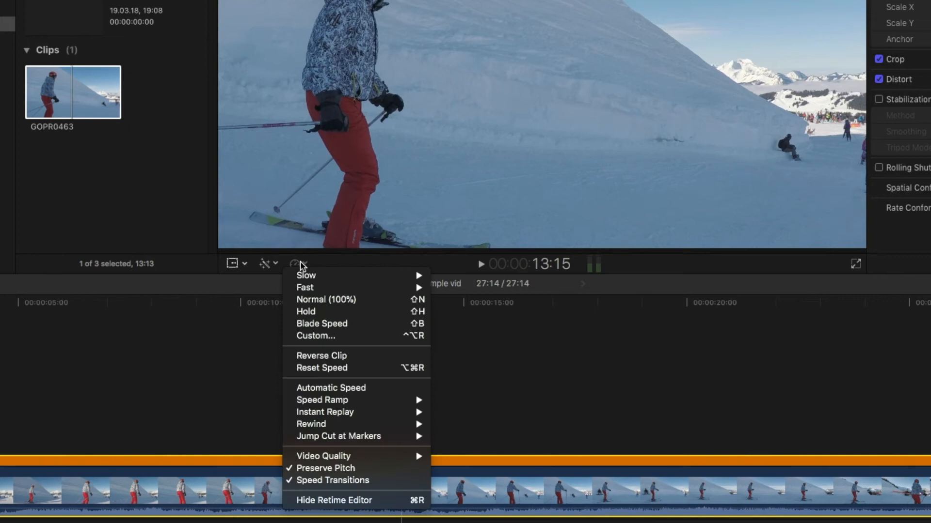
pyautogui.moveTo(347, 420)
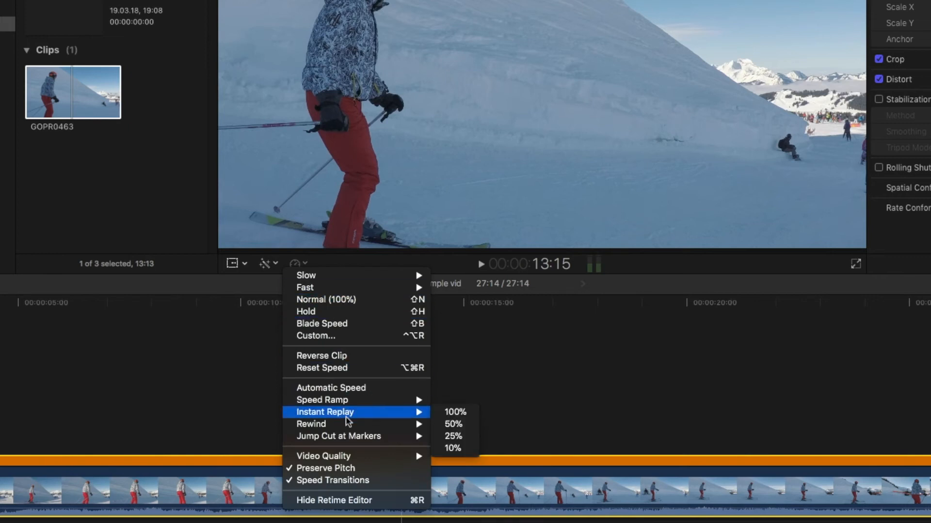
pyautogui.moveTo(324, 456)
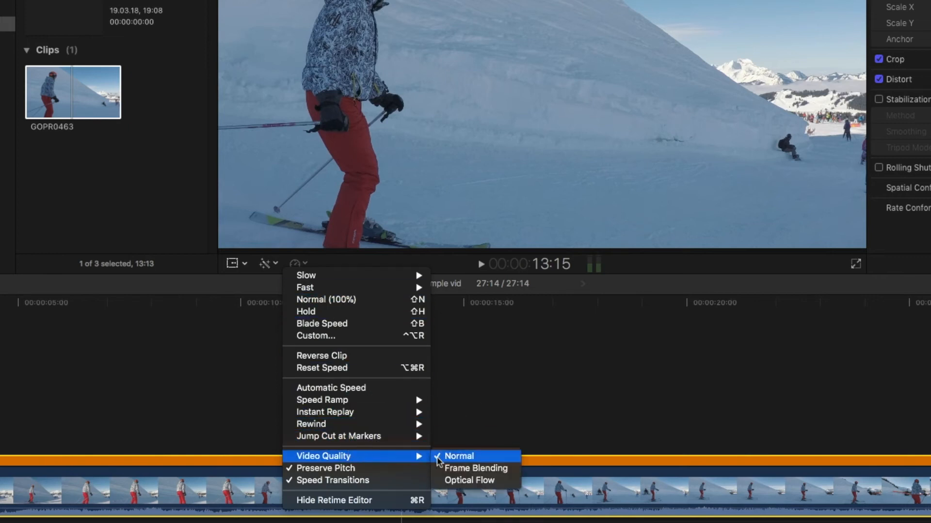
pyautogui.moveTo(471, 480)
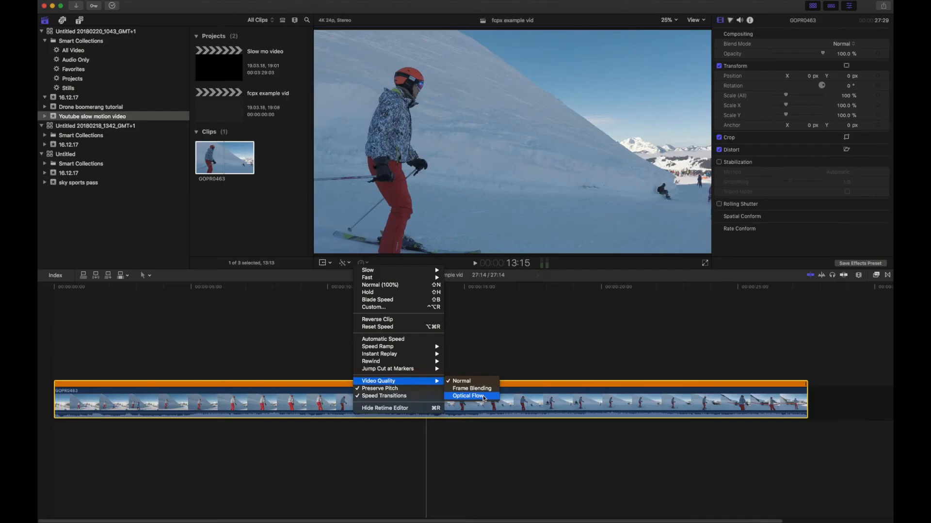
pyautogui.click(468, 396)
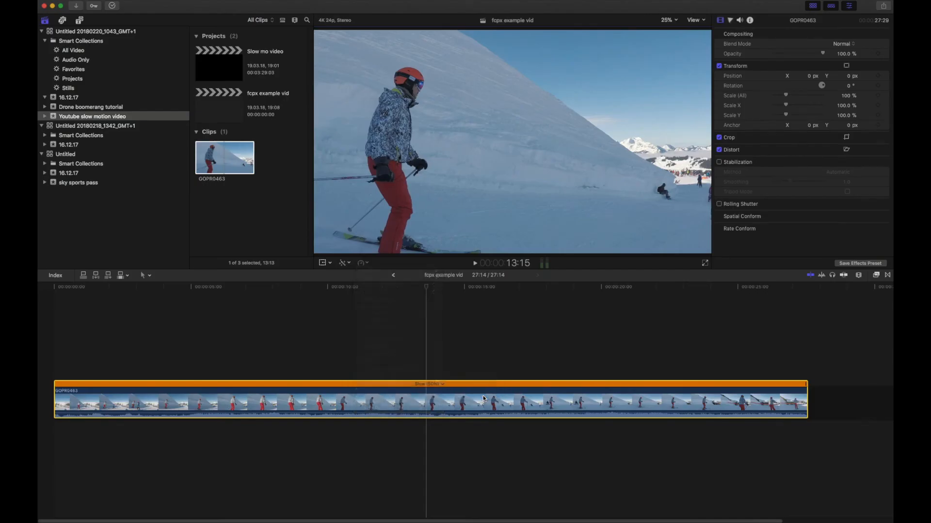